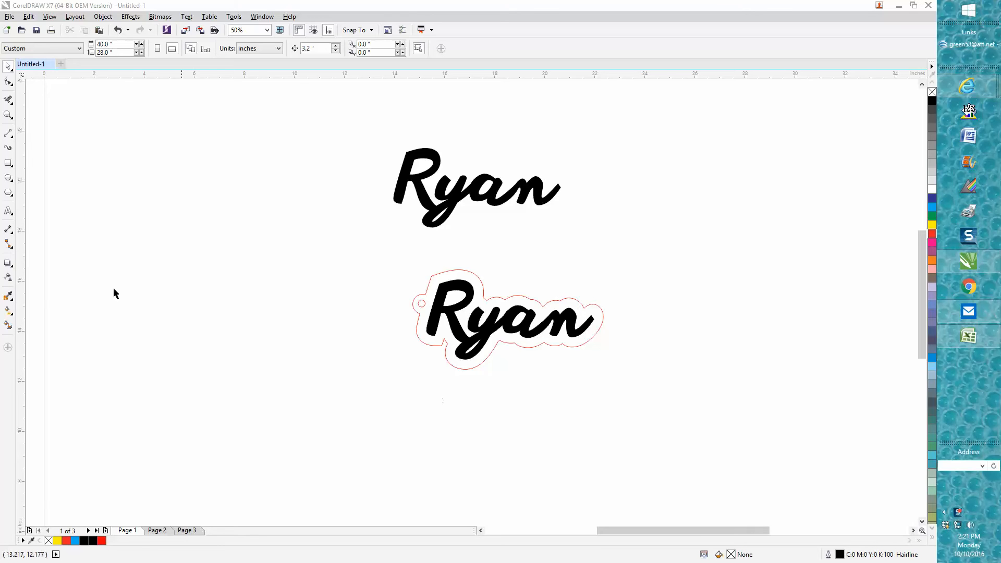
# Zoom in on the finished keychain example for reference.
pyautogui.click(8, 115)
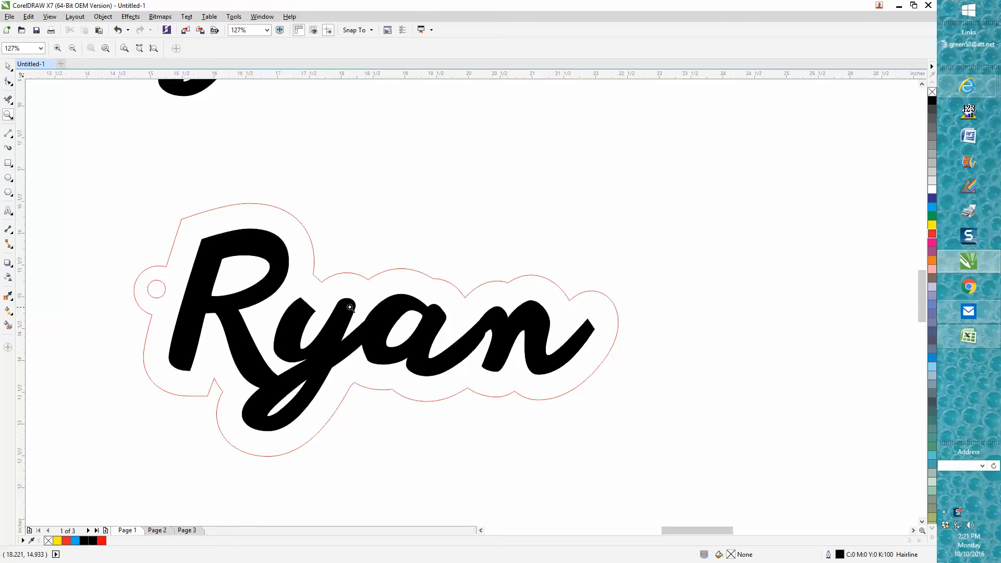
pyautogui.moveTo(279, 246)
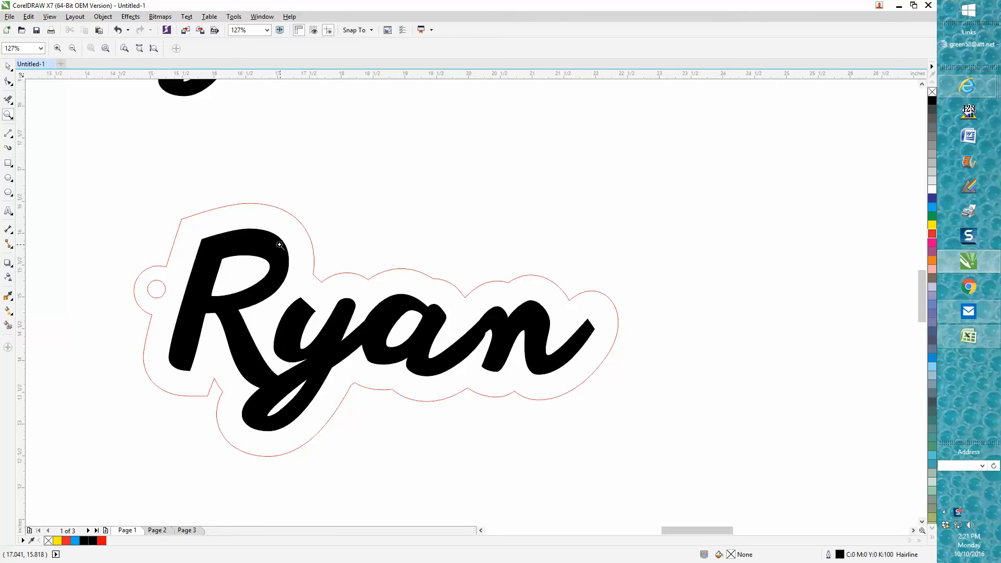
pyautogui.moveTo(301, 257)
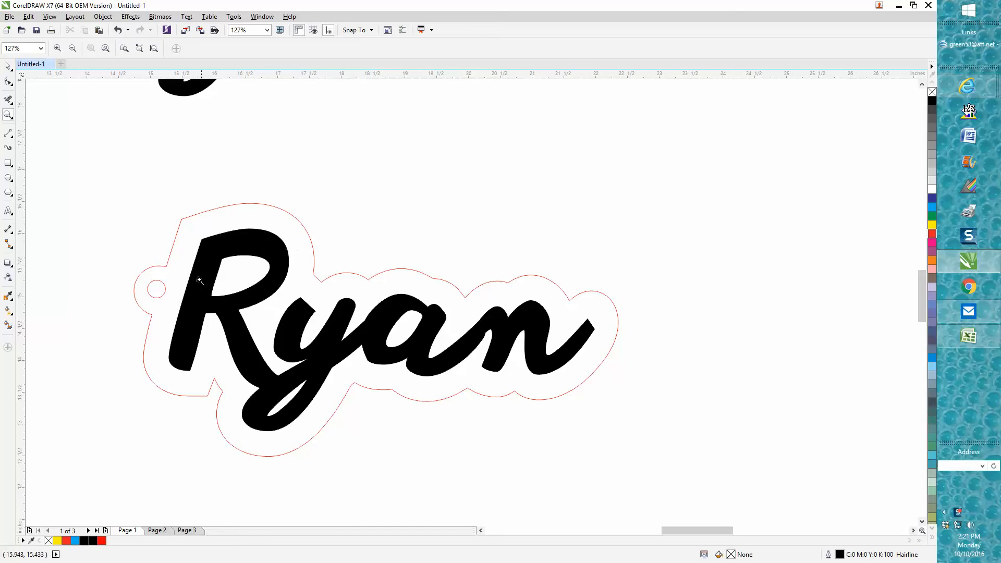
pyautogui.moveTo(161, 285)
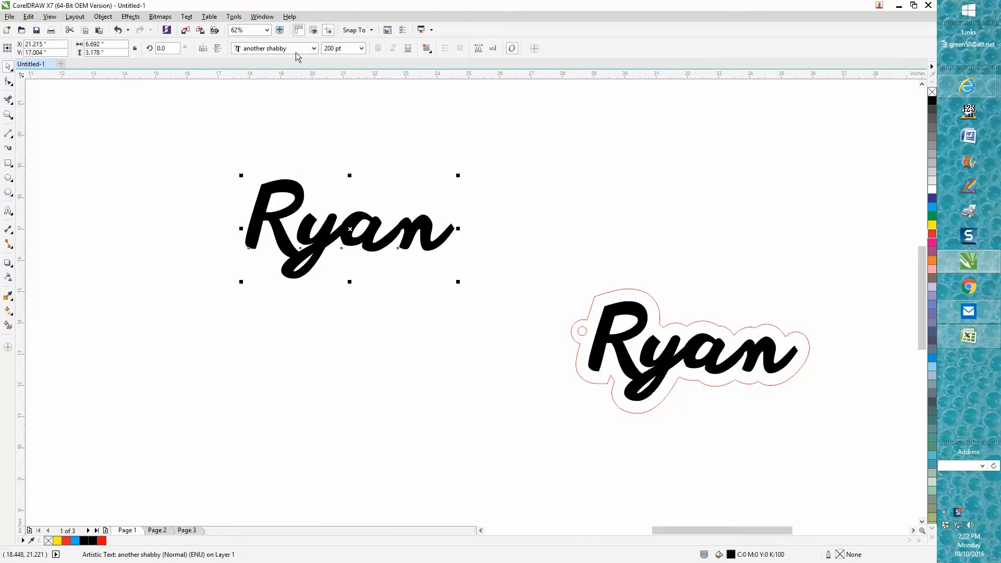
pyautogui.moveTo(274, 48)
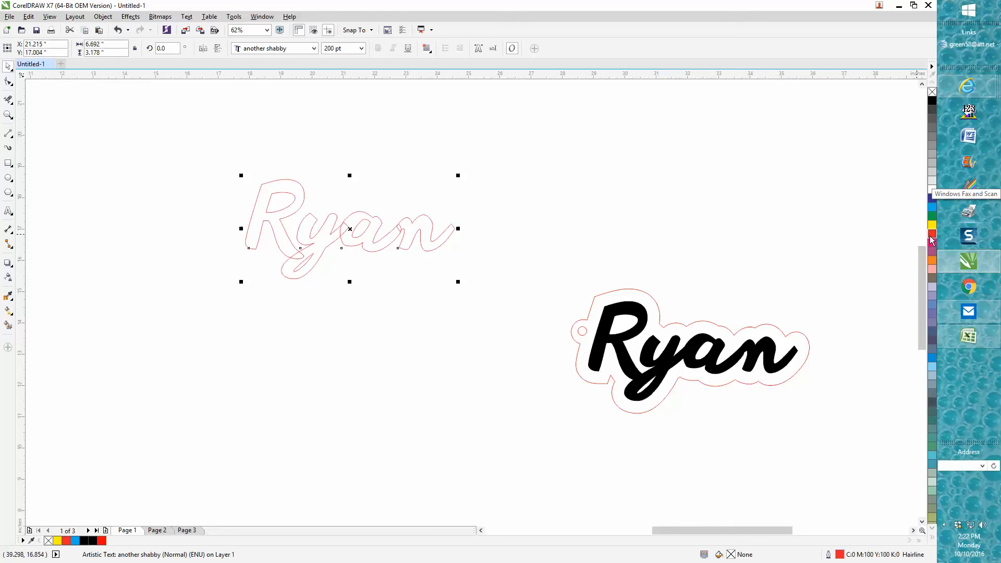
pyautogui.moveTo(931, 237)
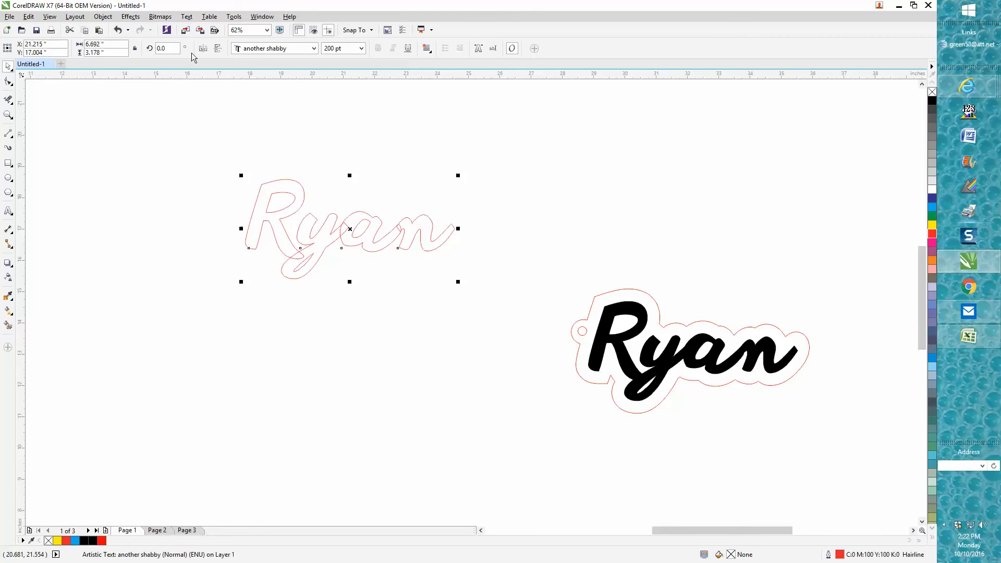
# Convert the red-outlined Ryan text to curves via Object > Convert to Curves and zoom in on it.
pyautogui.click(102, 15)
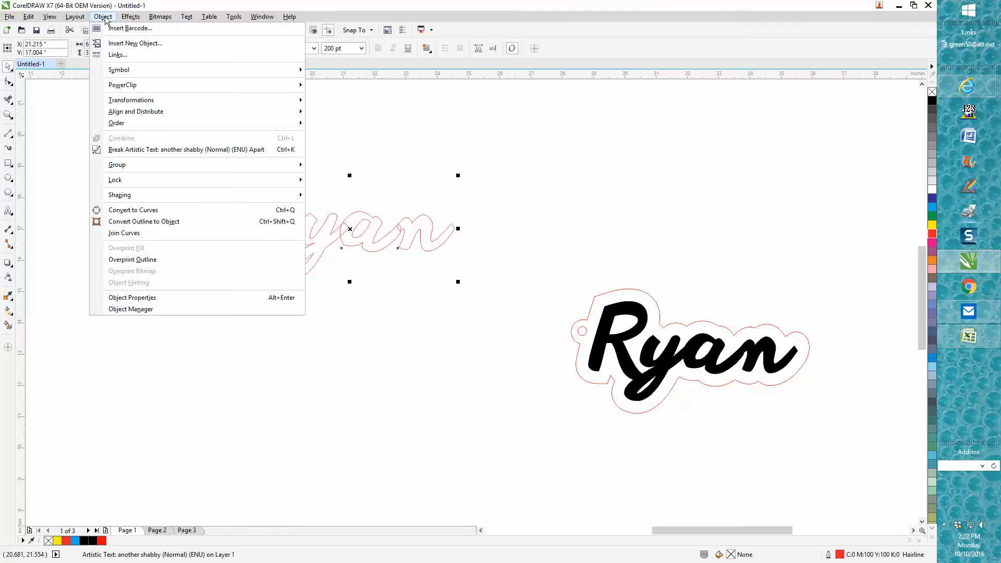
pyautogui.click(132, 209)
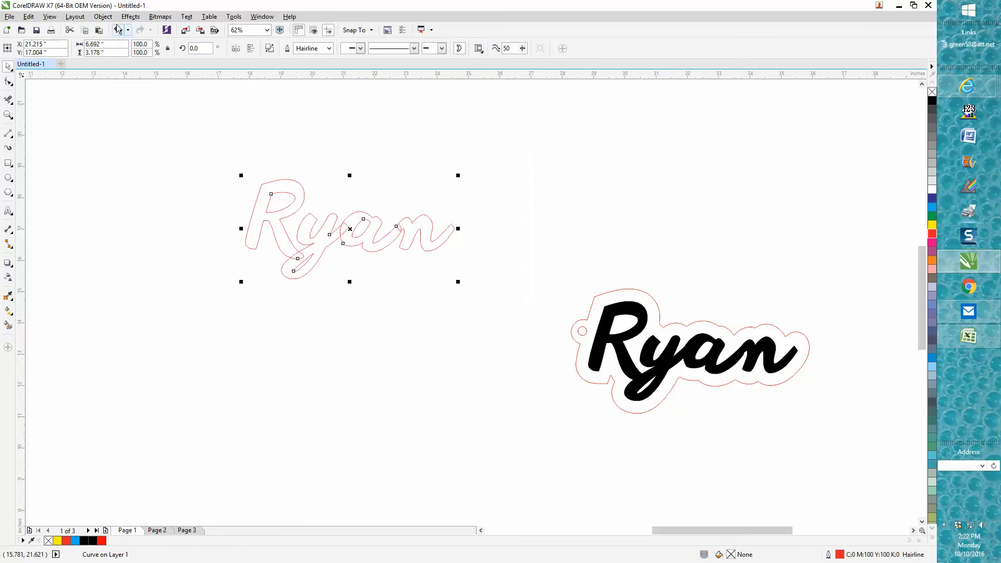
pyautogui.click(102, 15)
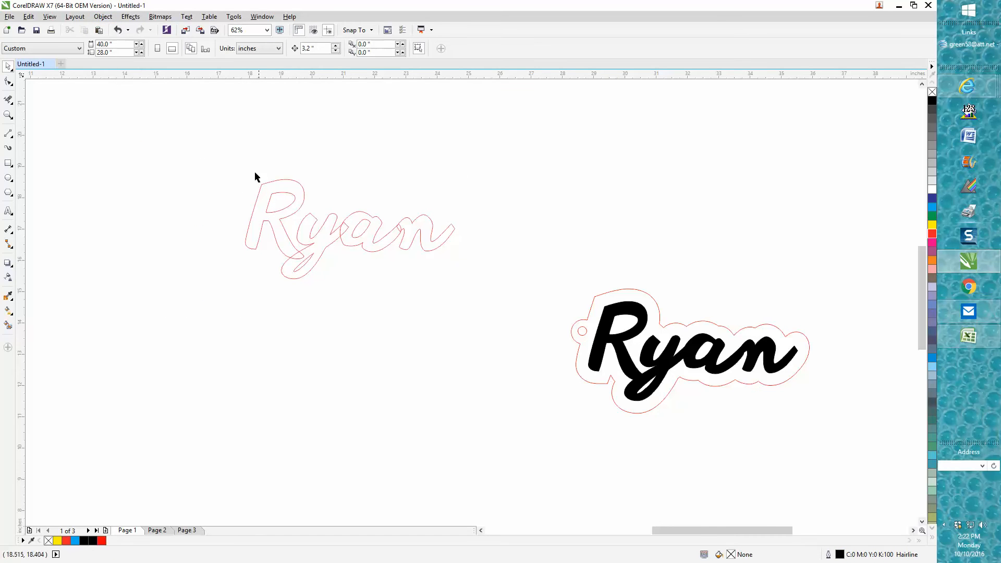
pyautogui.click(349, 228)
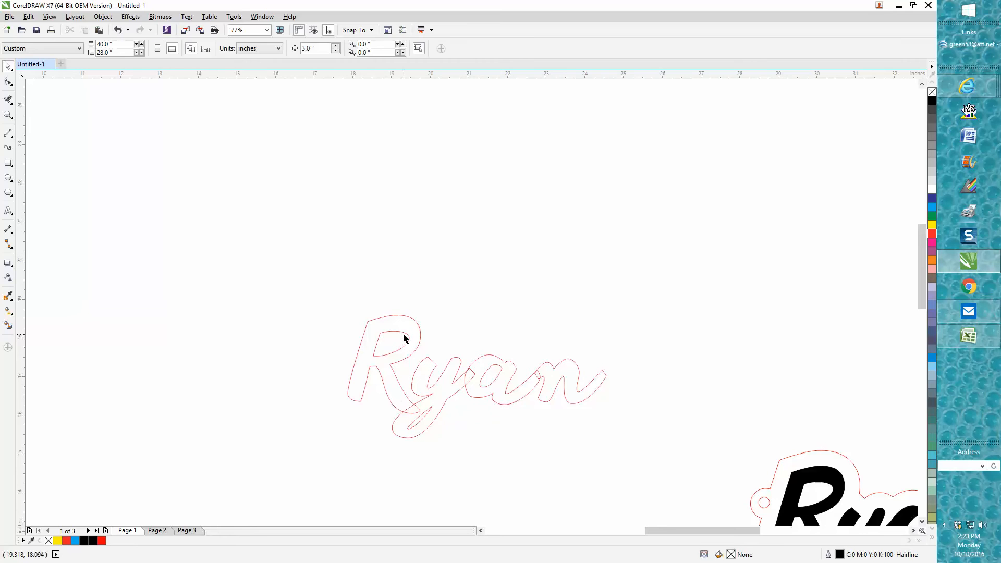
# Break the Ryan curve apart and drag its three inner letter loops above the word.
pyautogui.click(390, 343)
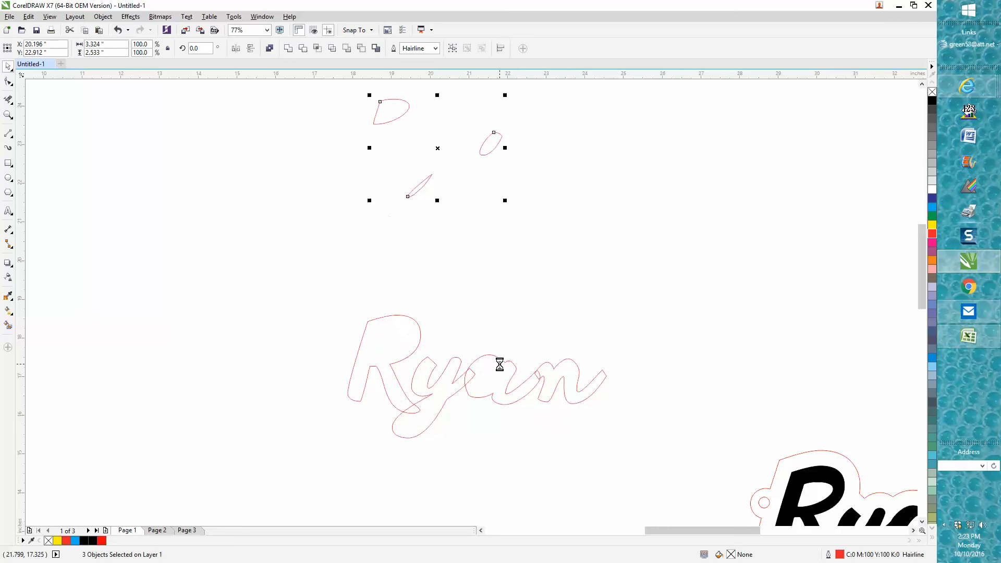
pyautogui.moveTo(500, 365); pyautogui.dragTo(666, 466)
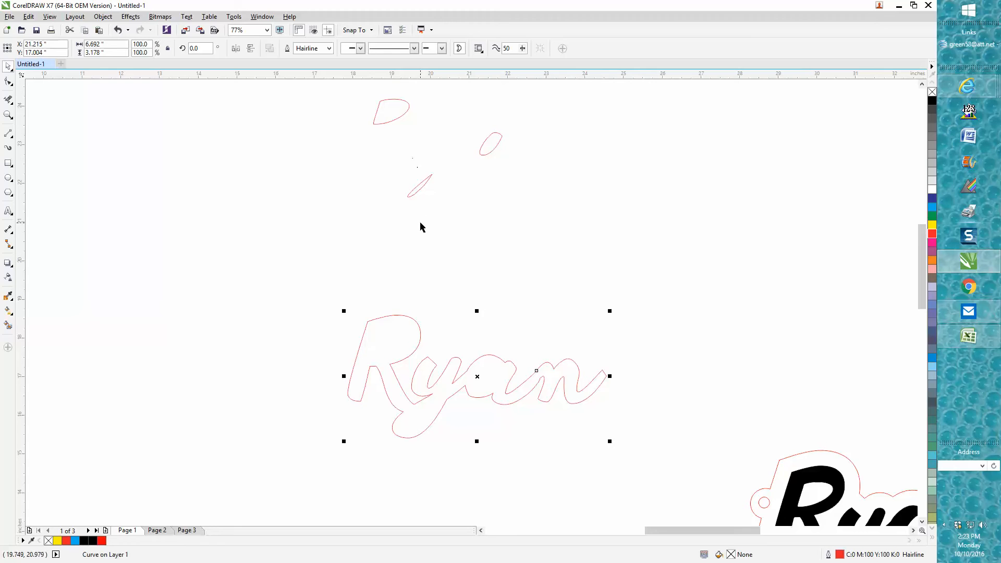
pyautogui.moveTo(391, 129)
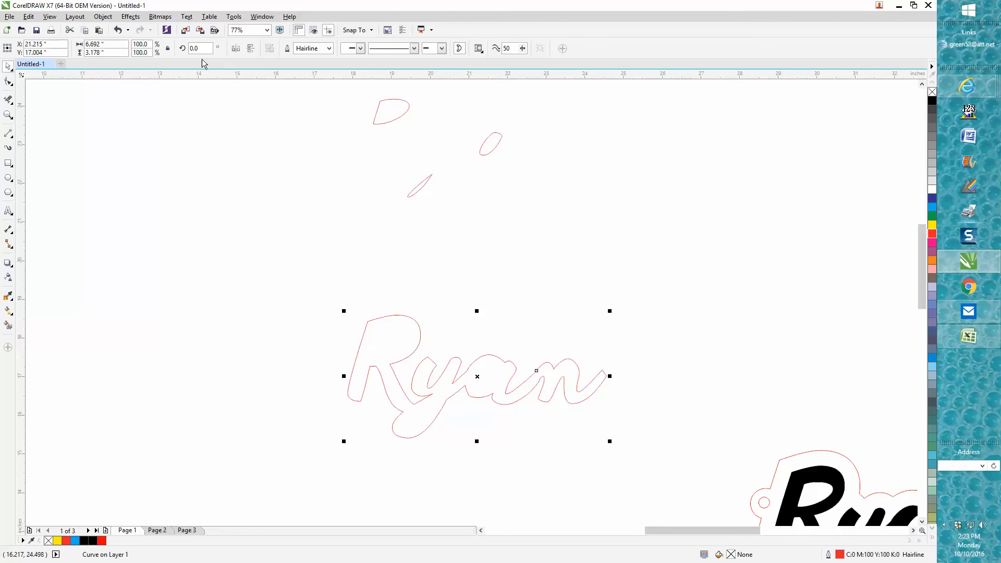
# Bring up the Contour docker from Effects for the outer Ryan outline.
pyautogui.click(130, 15)
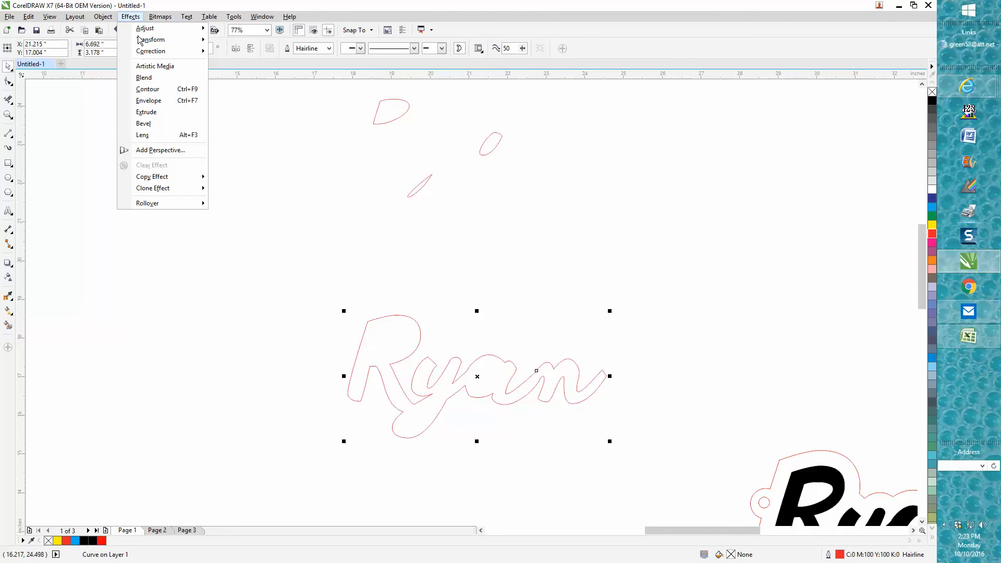
pyautogui.click(147, 89)
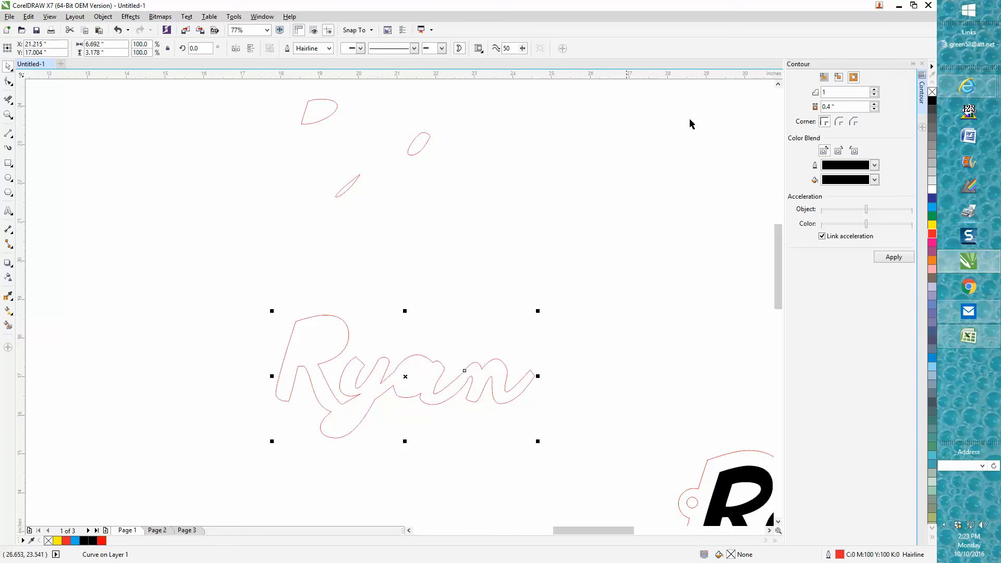
pyautogui.moveTo(839, 106)
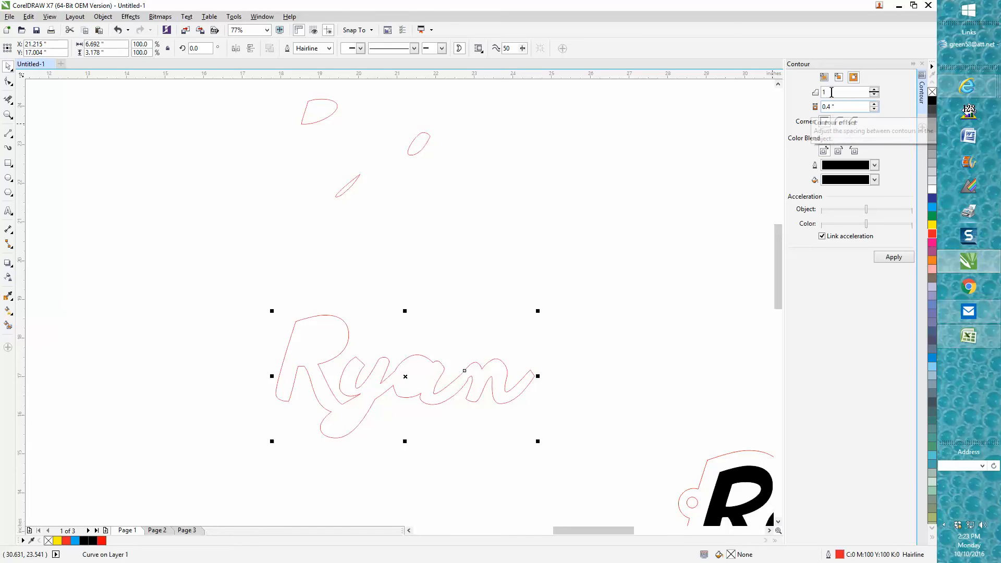
pyautogui.moveTo(854, 77)
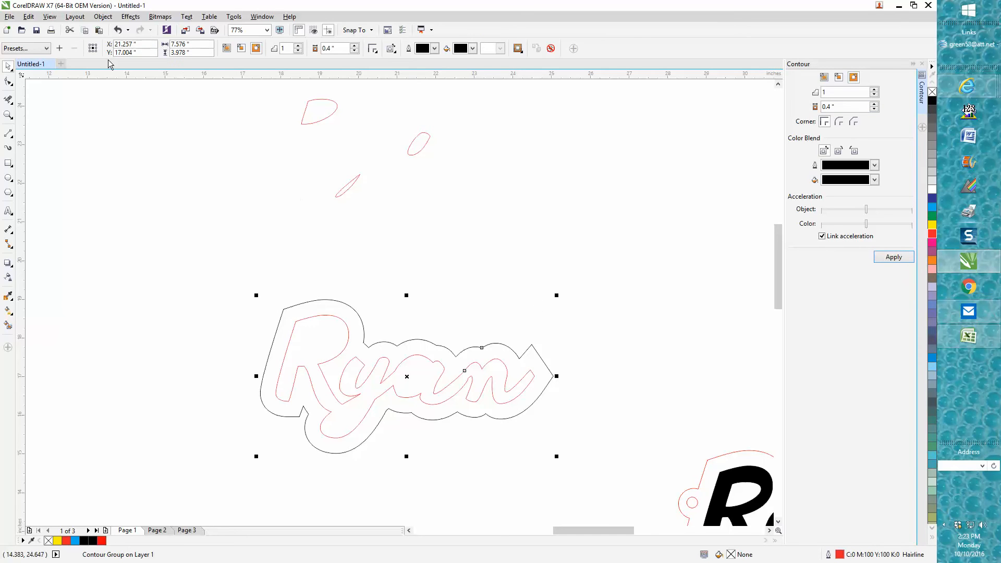
# Break the 0.4-inch contour group apart and smooth away the sharp point at the tail.
pyautogui.click(103, 15)
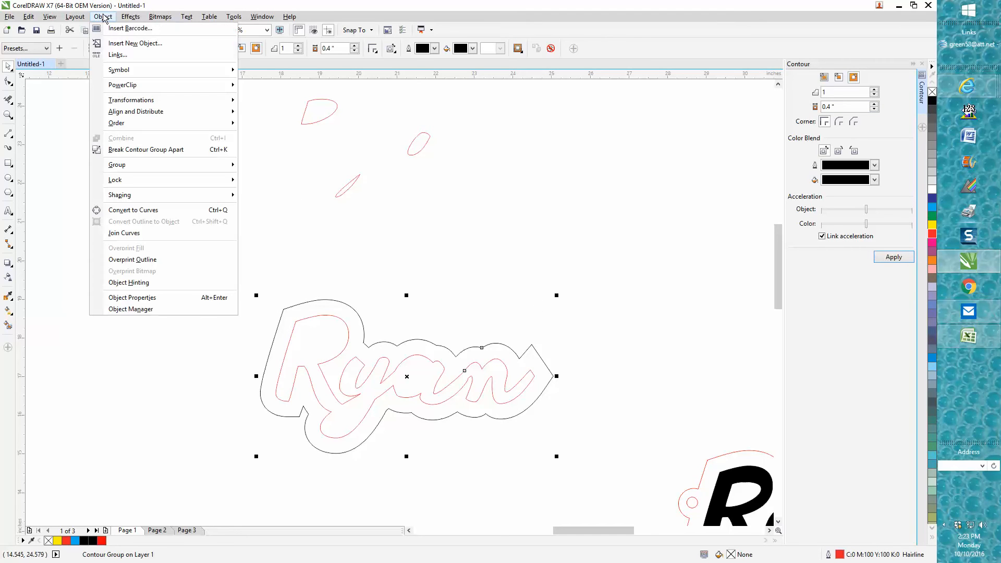
pyautogui.click(539, 327)
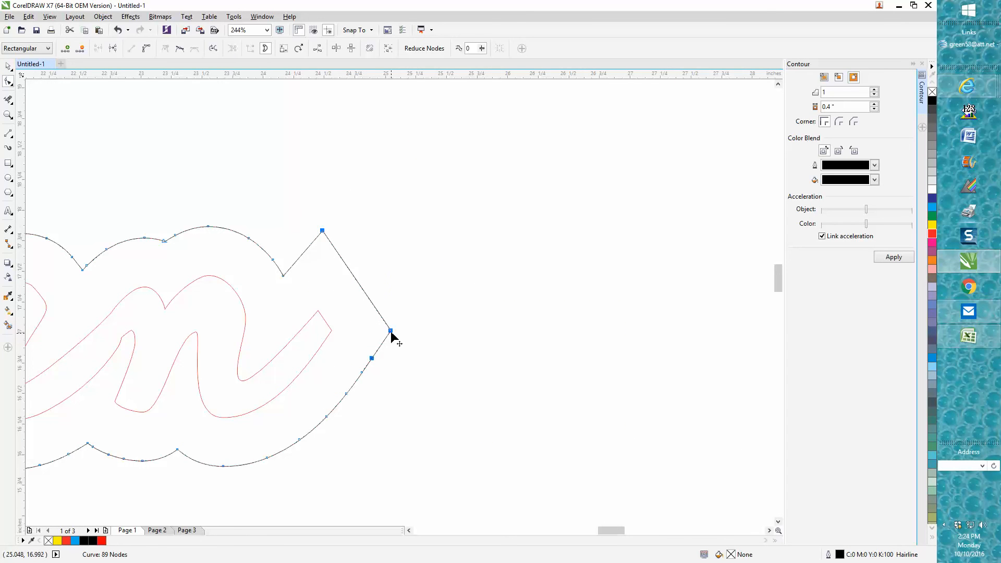
pyautogui.rightClick(390, 330)
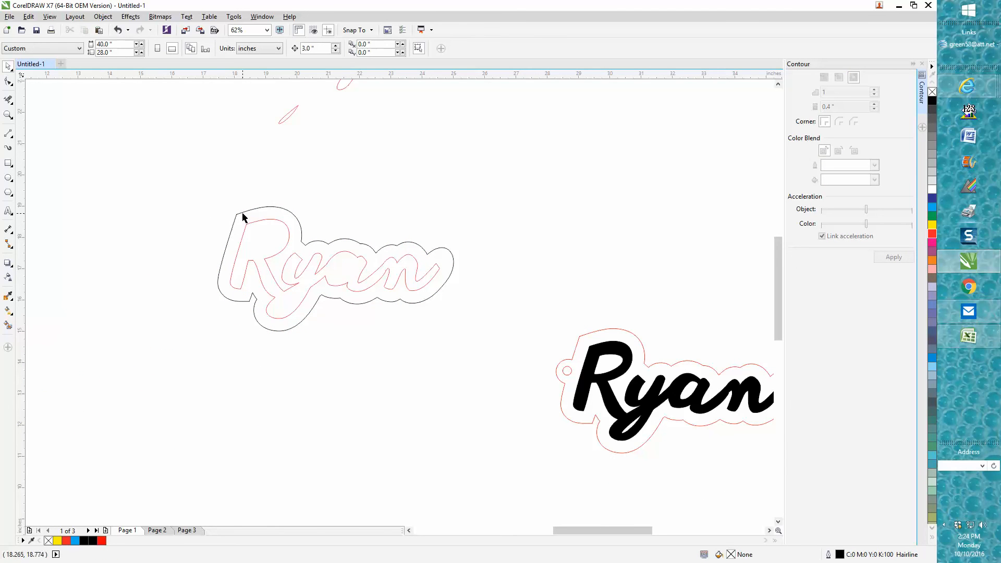
# Change the separated outer contour curve from black to a red hairline in Outline Pen.
pyautogui.click(243, 217)
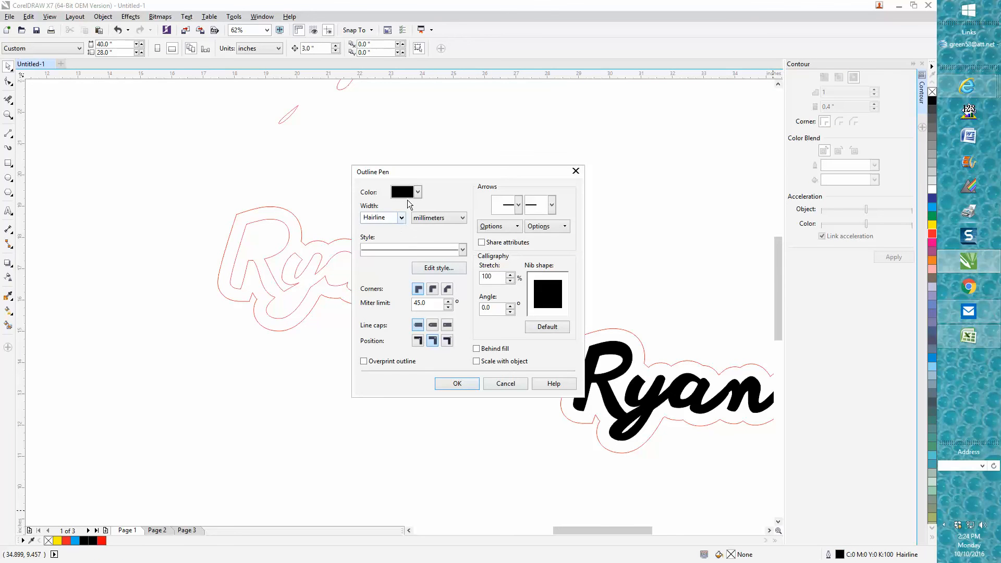
pyautogui.click(417, 192)
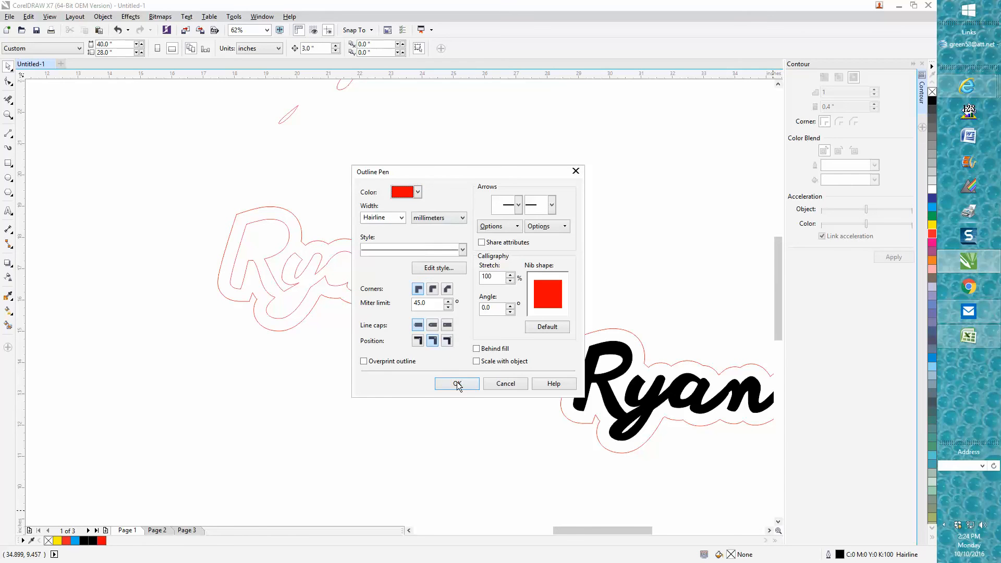
pyautogui.click(457, 384)
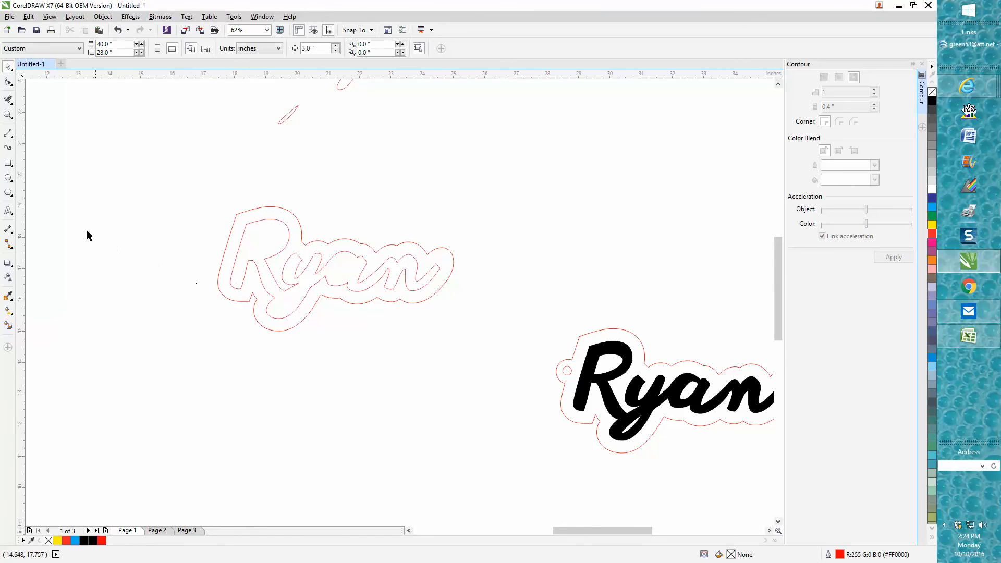
pyautogui.moveTo(565, 374)
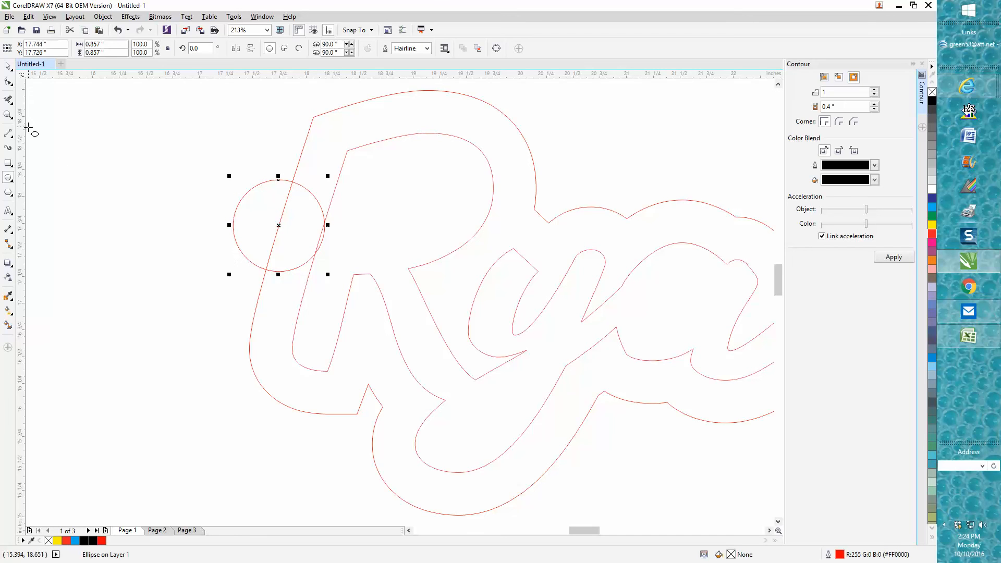
# Trim the tab circle into the outline with Virtual Segment Delete and place the small hole circle inside.
pyautogui.click(10, 99)
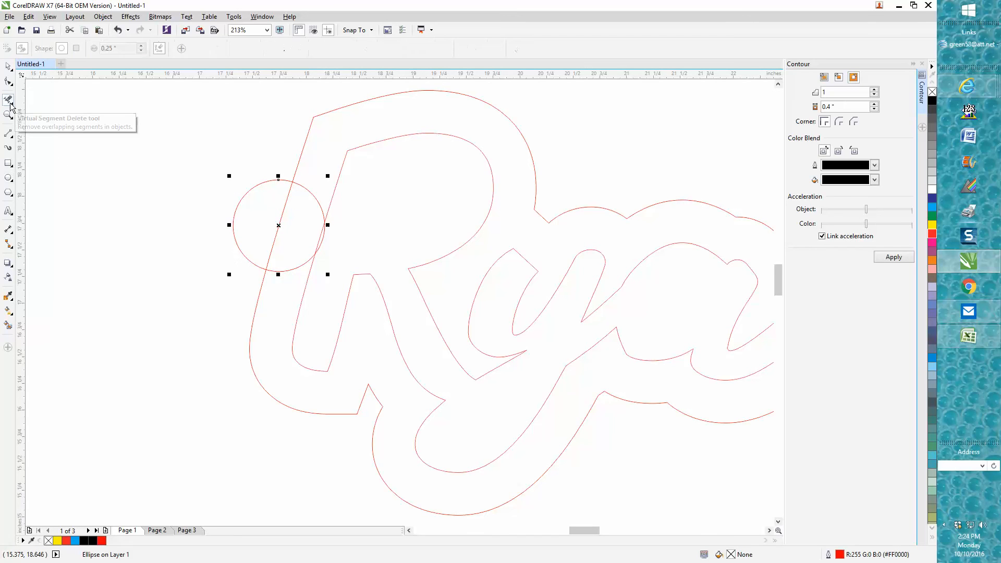
pyautogui.click(9, 99)
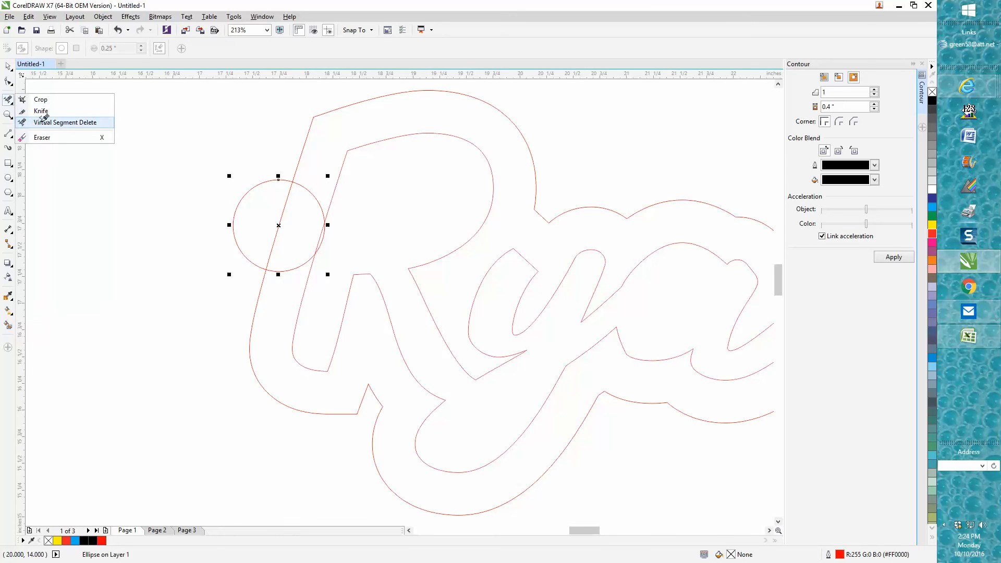
pyautogui.click(63, 122)
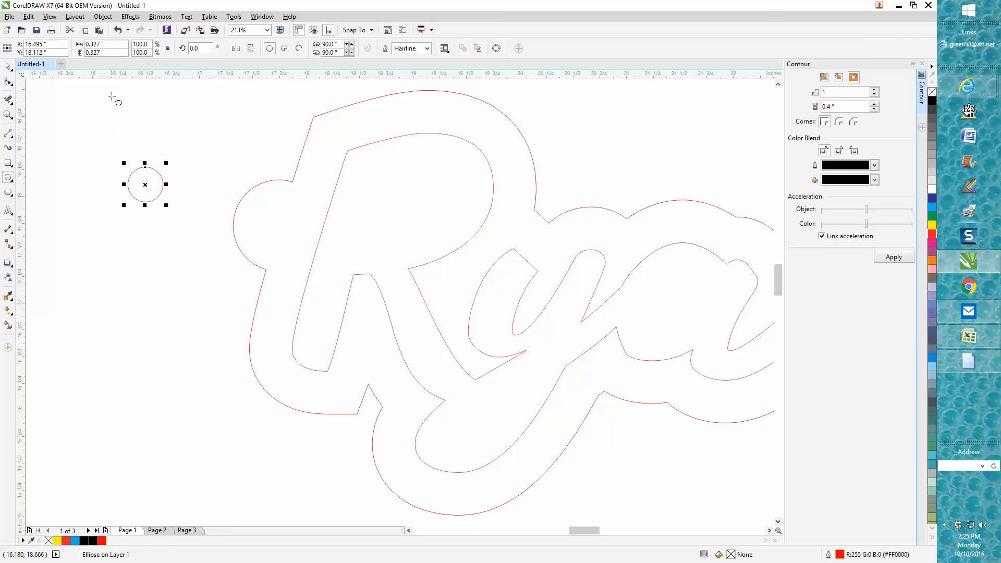
pyautogui.moveTo(145, 185)
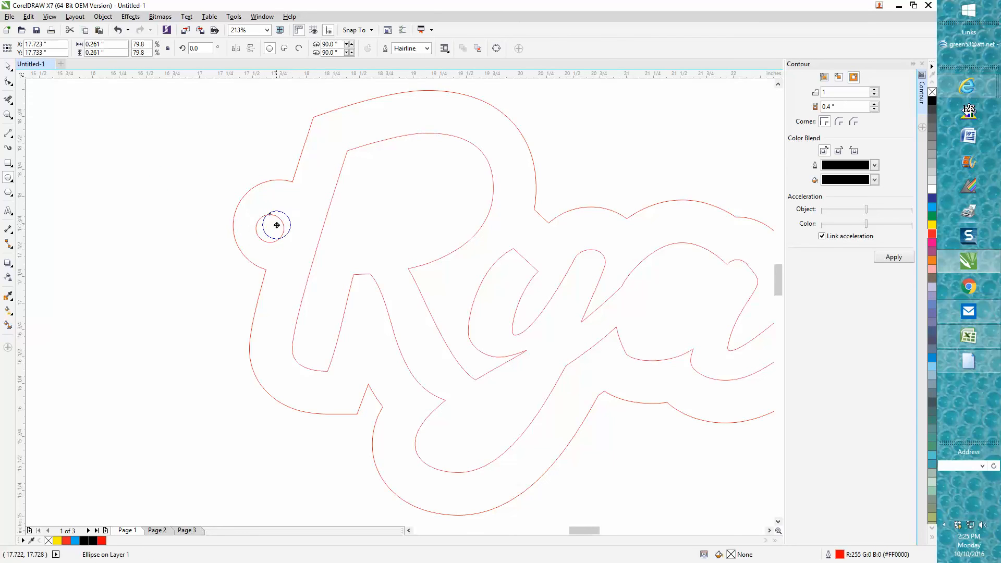
pyautogui.click(276, 224)
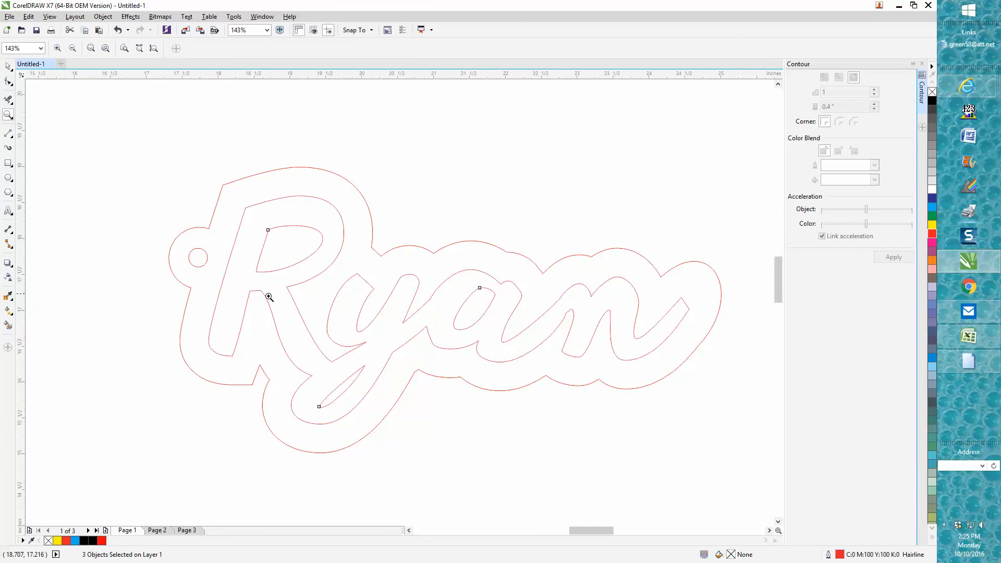
pyautogui.moveTo(343, 234)
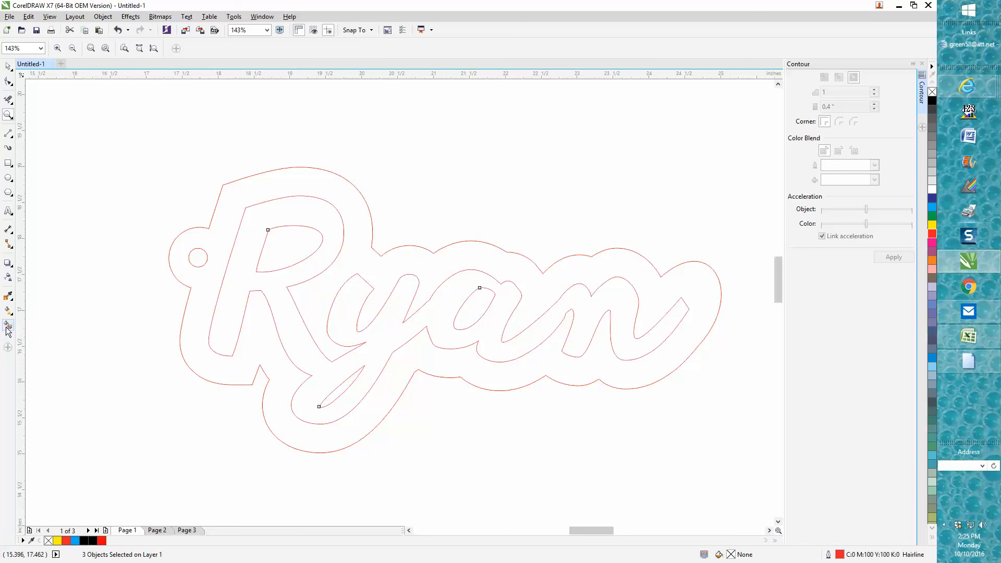
# Fill the Ryan lettering solid black with the Smart Fill tool.
pyautogui.click(9, 326)
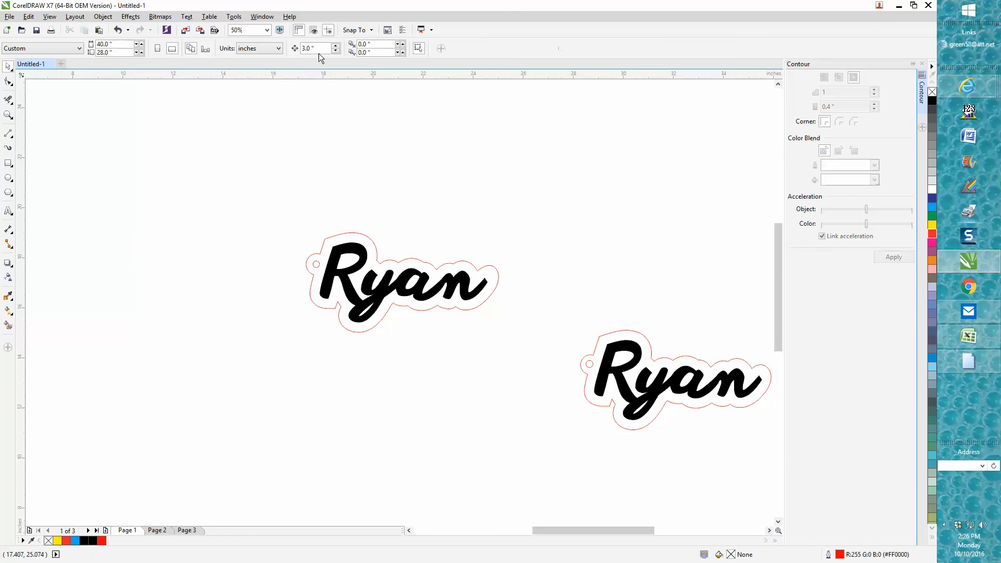
pyautogui.click(313, 49)
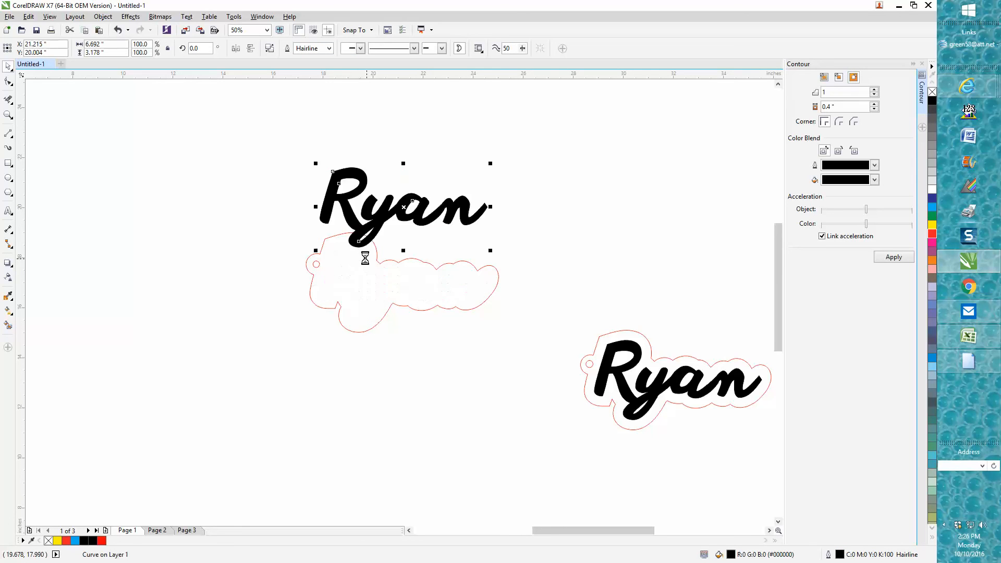
pyautogui.moveTo(403, 205); pyautogui.dragTo(402, 280)
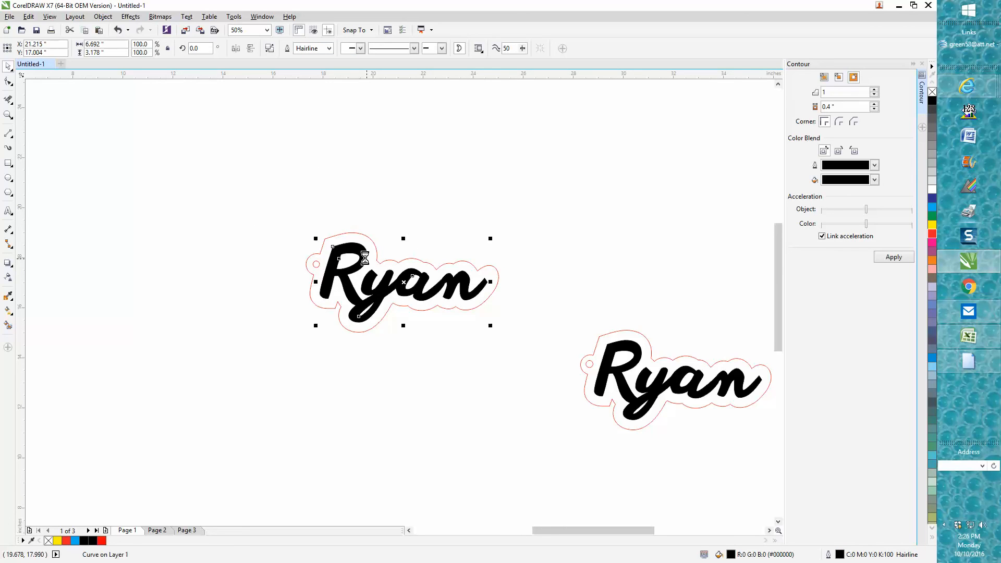
pyautogui.moveTo(402, 280); pyautogui.dragTo(402, 357)
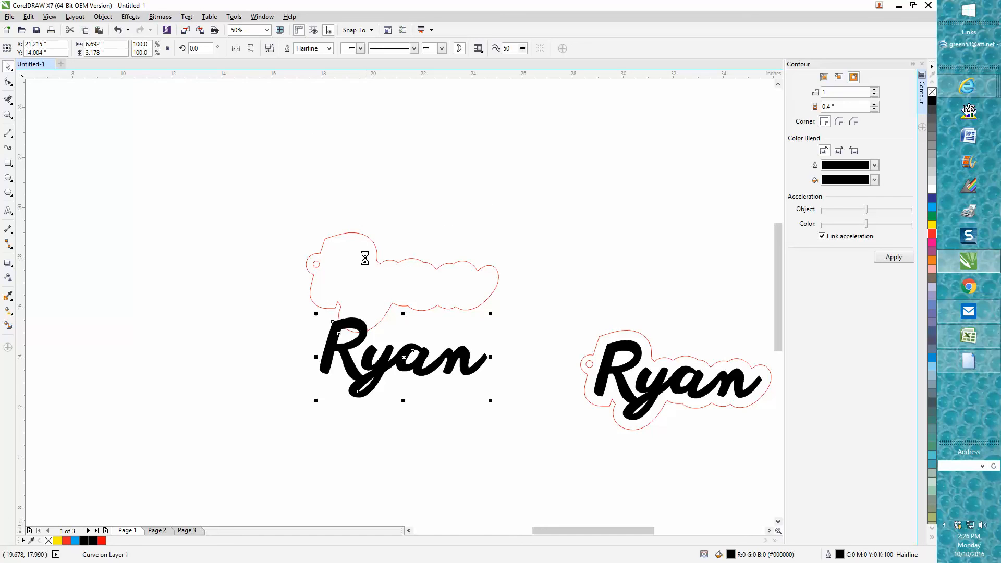
pyautogui.moveTo(402, 357); pyautogui.dragTo(403, 280)
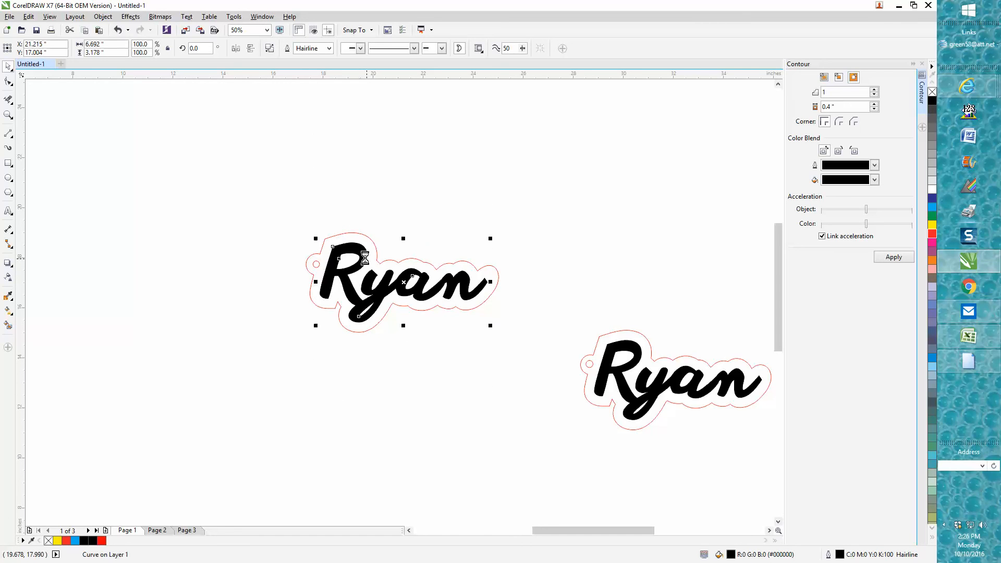